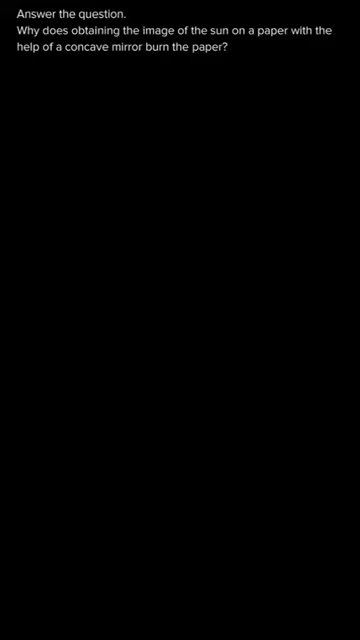
{"action": "type", "text": "The"}
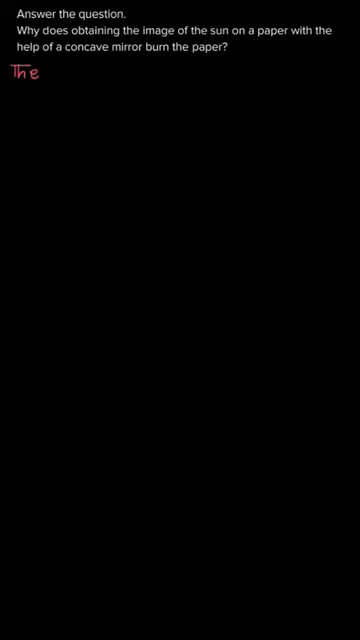
{"action": "type", "text": "rays of the sun are"}
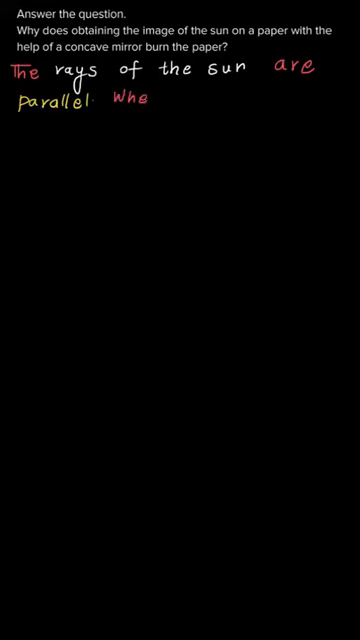
{"action": "type", "text": "these rays falls"}
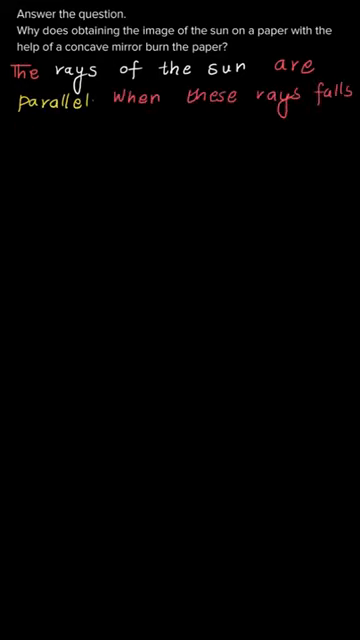
{"action": "type", "text": "on the concave mirror, they"}
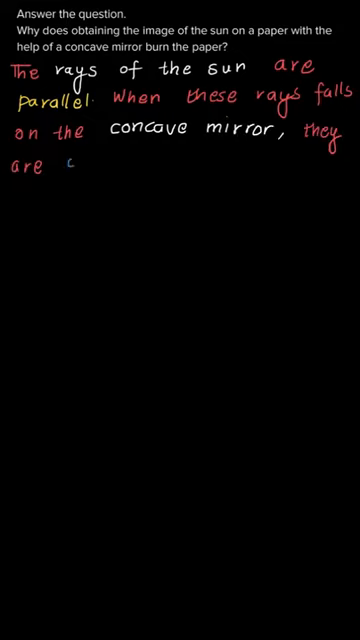
{"action": "type", "text": "converged to a single"}
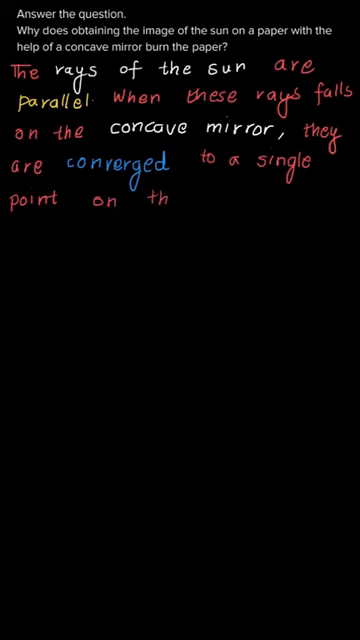
{"action": "type", "text": "the focal plane of"}
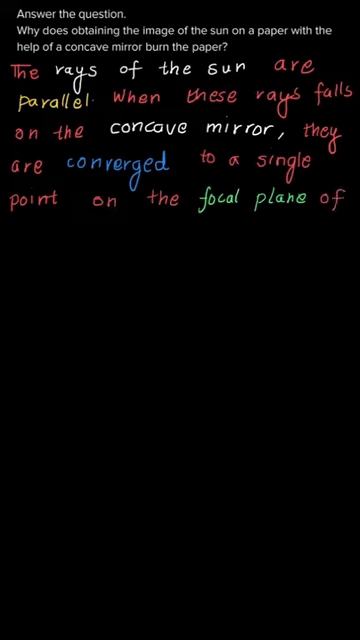
{"action": "type", "text": "the mirror Thus, a lot of"}
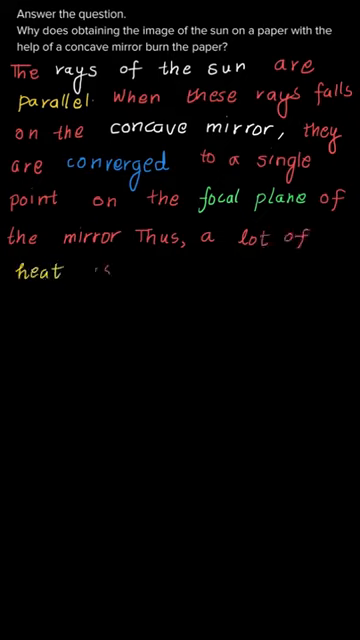
{"action": "type", "text": "is produced at the"}
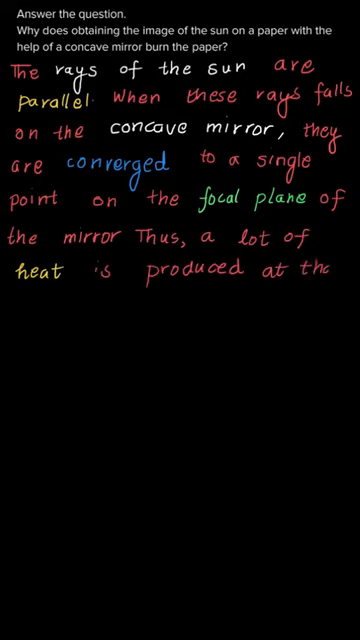
{"action": "type", "text": "point. Now, if a paper is"}
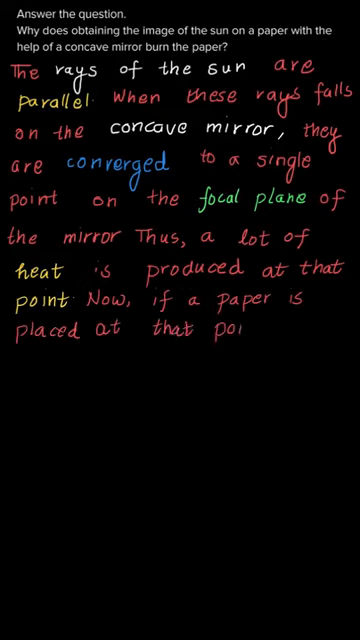
{"action": "type", "text": "to get the image of the sun, the"}
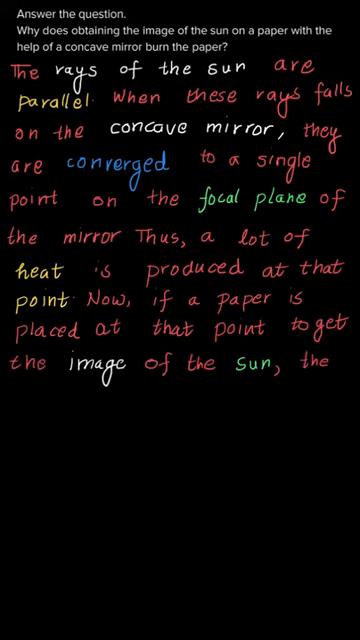
{"action": "type", "text": "paper gets burnt because"}
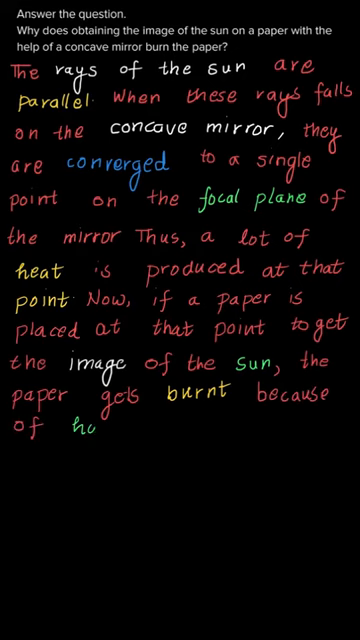
{"action": "type", "text": "huge amount of"}
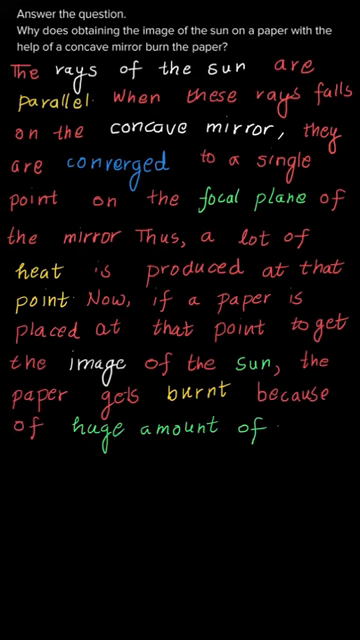
{"action": "type", "text": "heat concentrated a"}
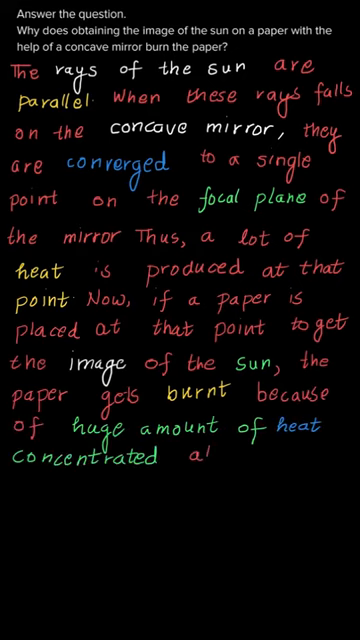